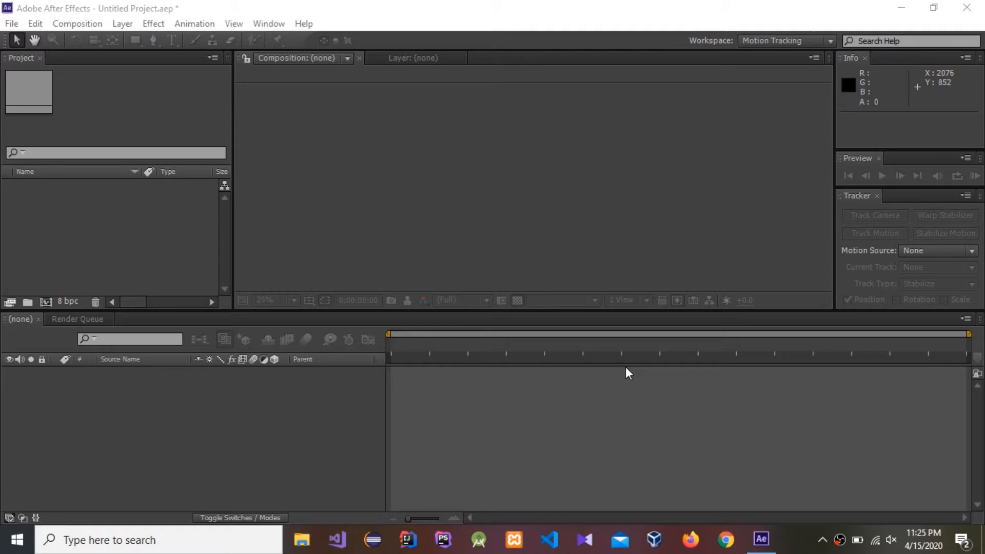
# Import the Hackerone video file into the project through File > Import
pyautogui.click(11, 23)
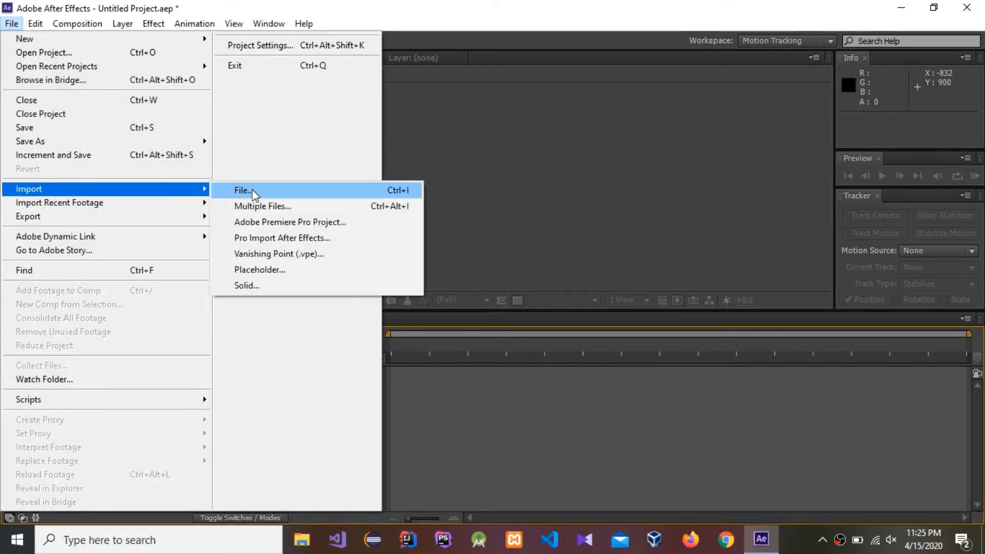
pyautogui.click(241, 190)
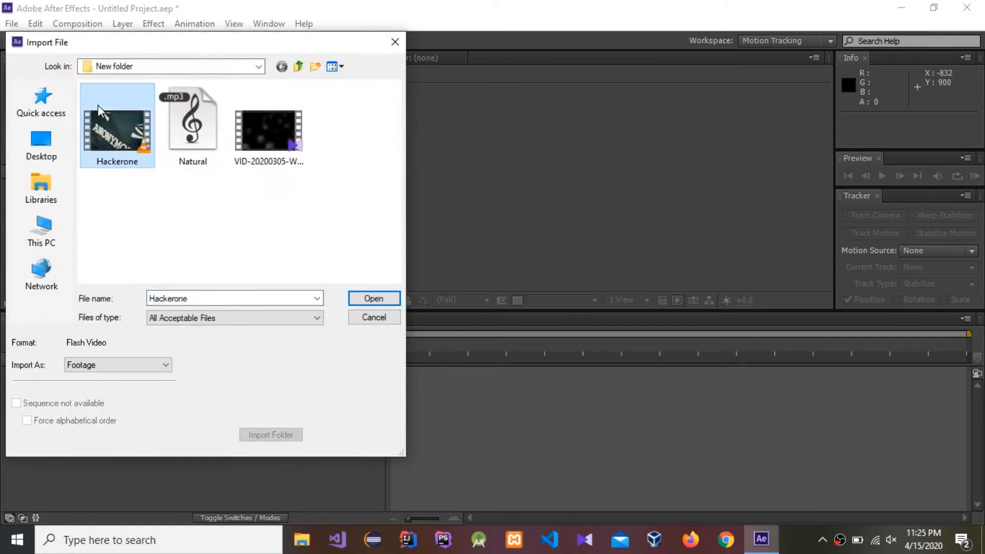
pyautogui.click(373, 299)
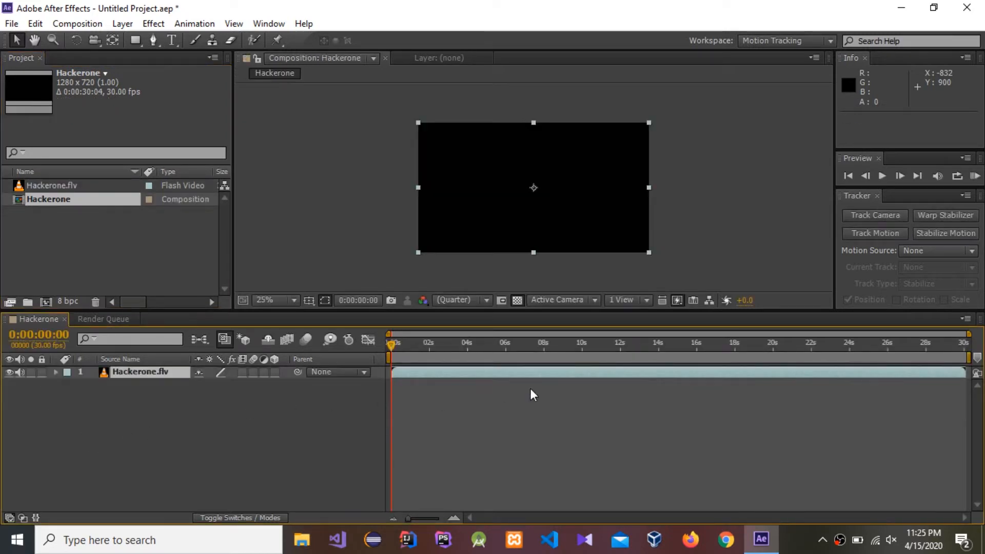
pyautogui.moveTo(591, 377)
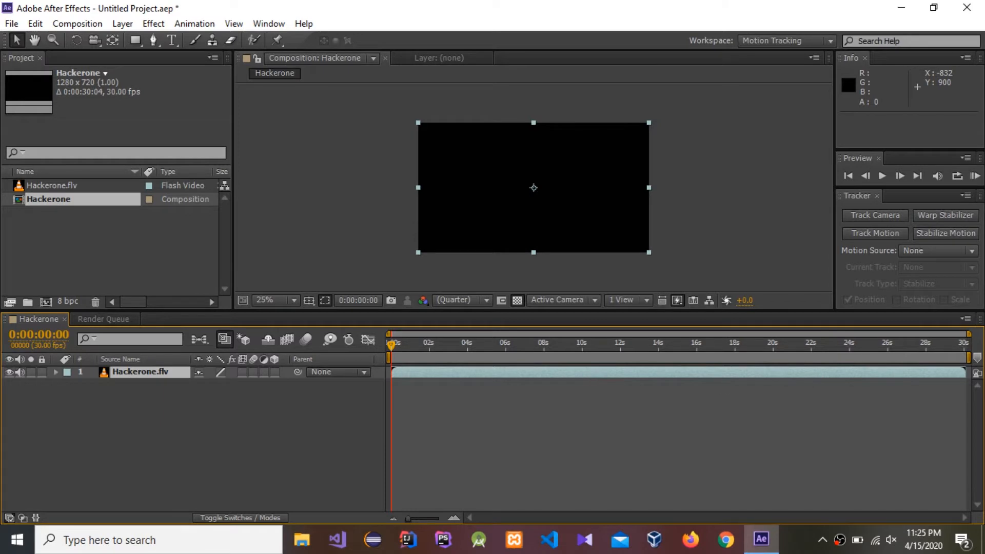
# Play a preview of the Hackerone footage, then stop playback
pyautogui.click(976, 176)
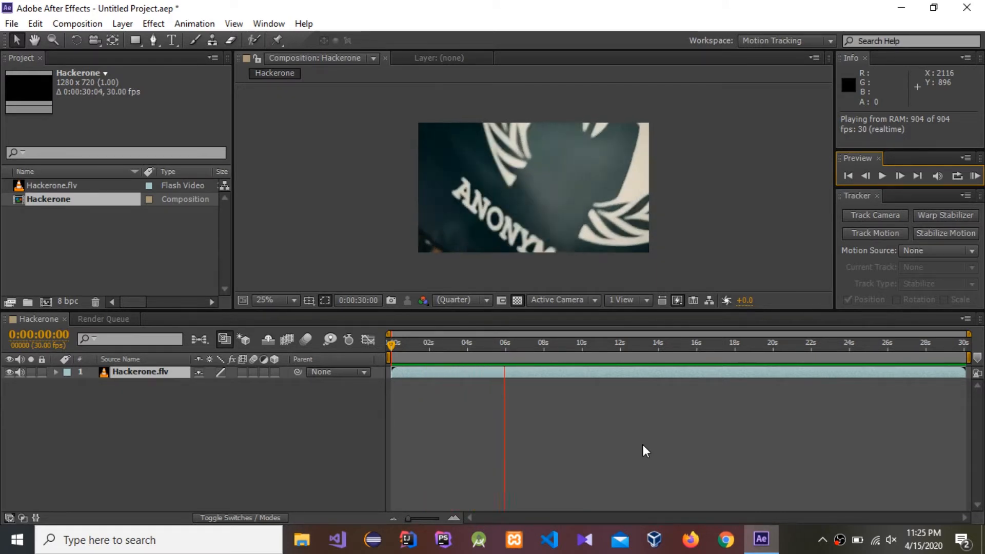
pyautogui.click(882, 176)
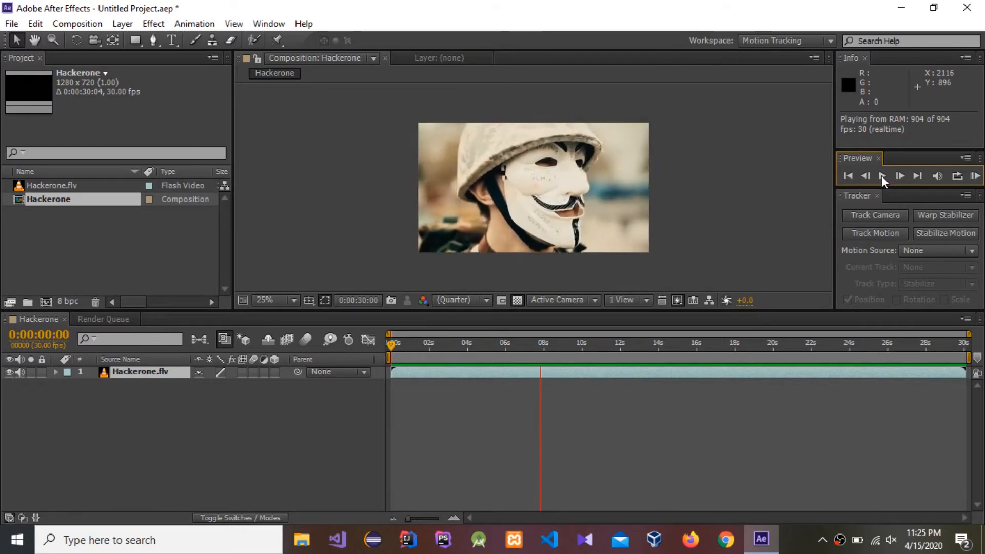
pyautogui.click(884, 176)
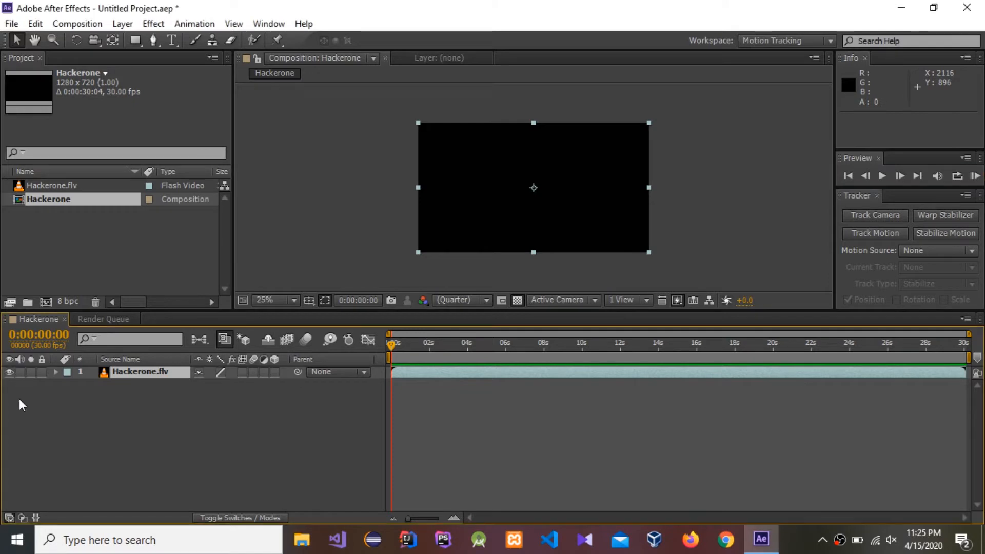
pyautogui.moveTo(34, 23)
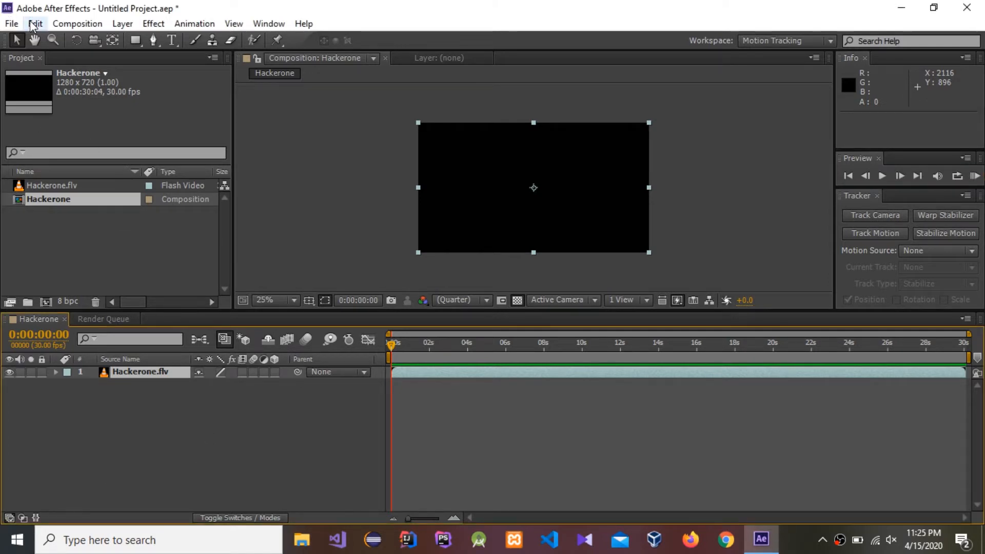
# Import Natural.mp3 and add it to the Hackerone composition timeline
pyautogui.click(10, 24)
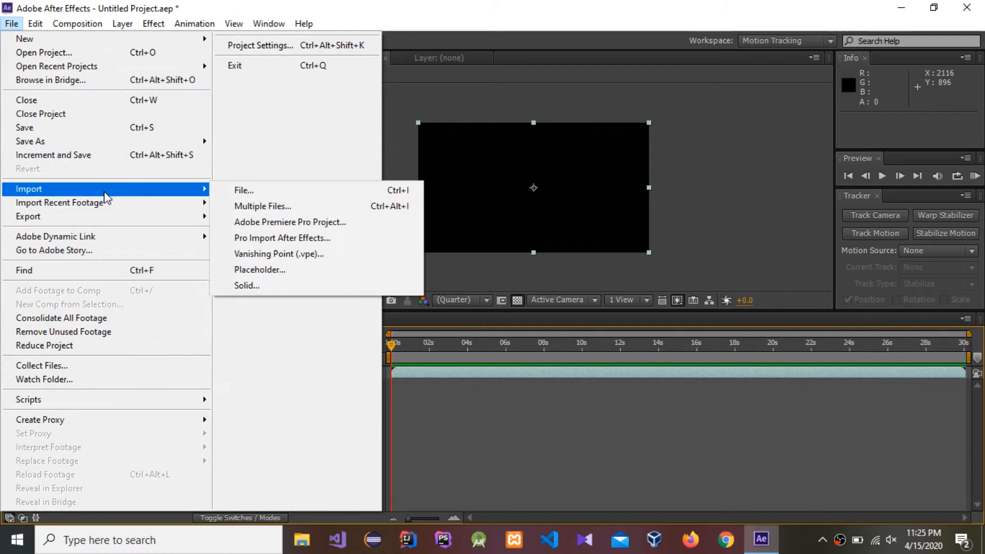
pyautogui.click(244, 189)
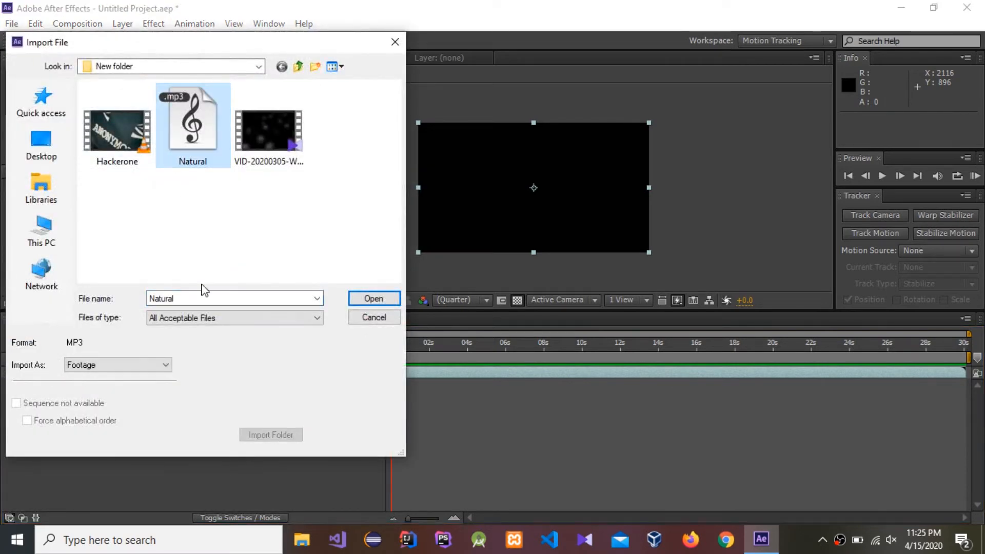
pyautogui.click(373, 299)
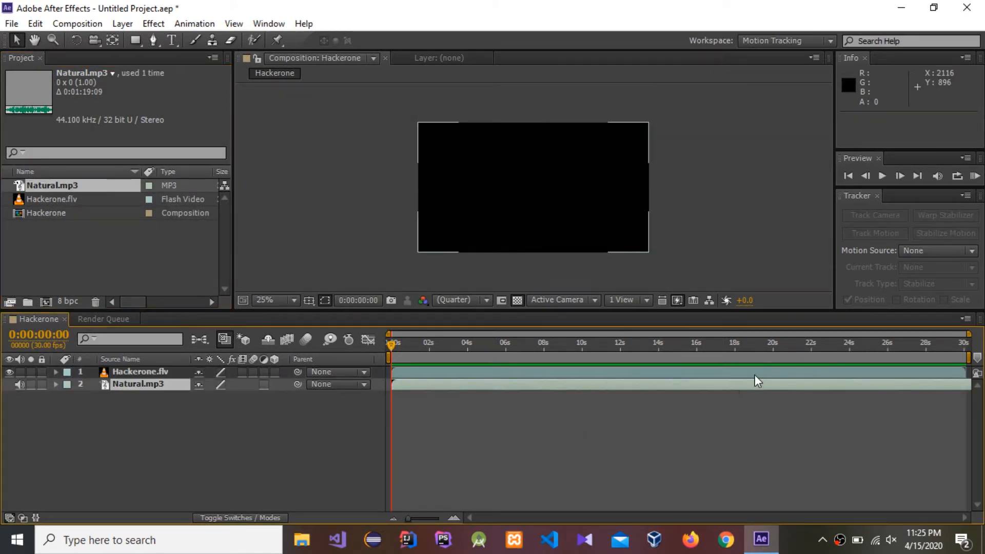
pyautogui.click(140, 371)
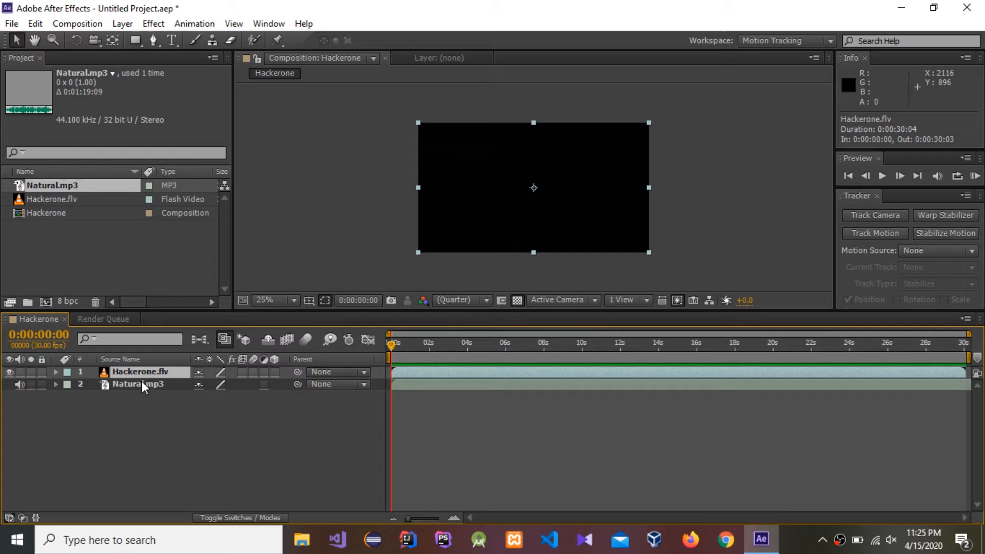
# Pre-compose both selected layers into a new composition named 'Hacker new'
pyautogui.rightClick(137, 383)
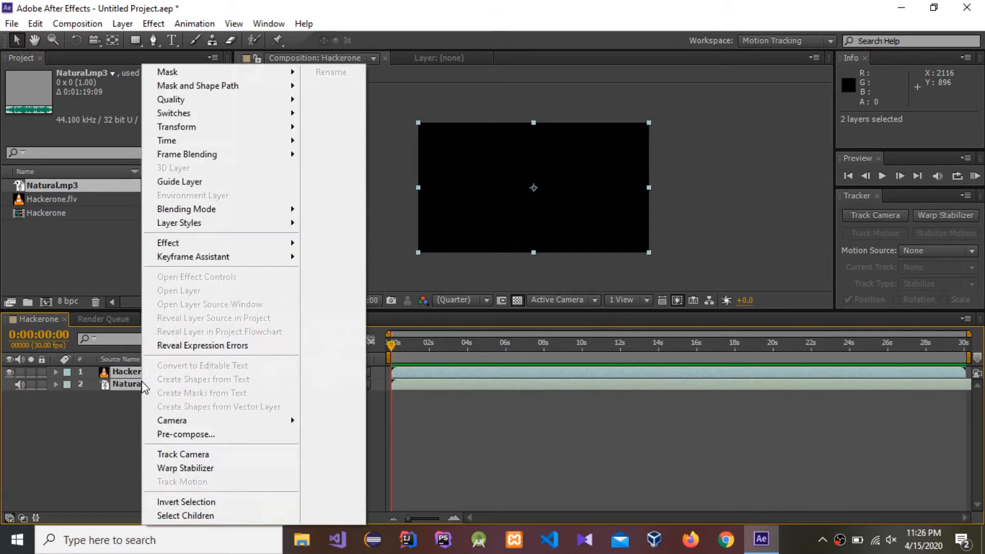
pyautogui.click(185, 434)
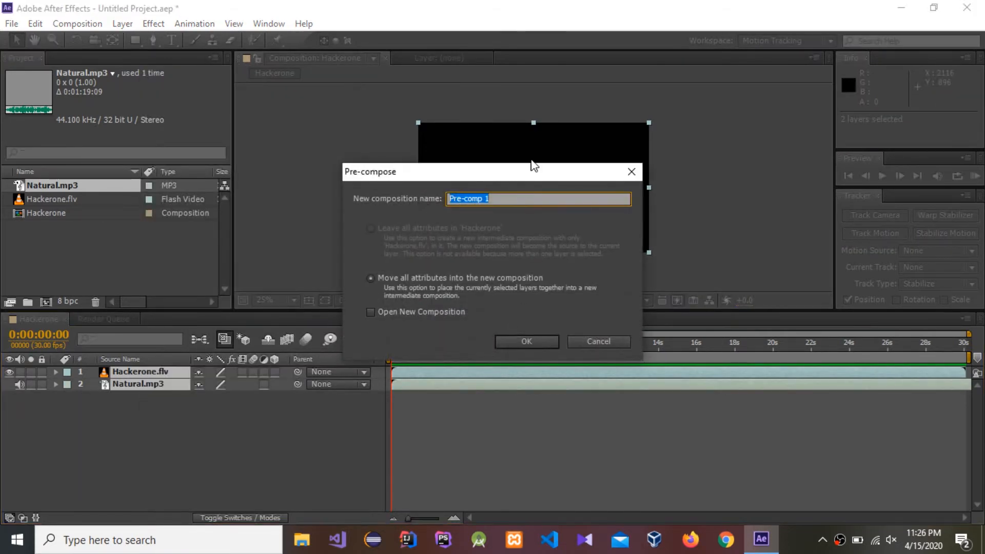
pyautogui.write('Hacker new')
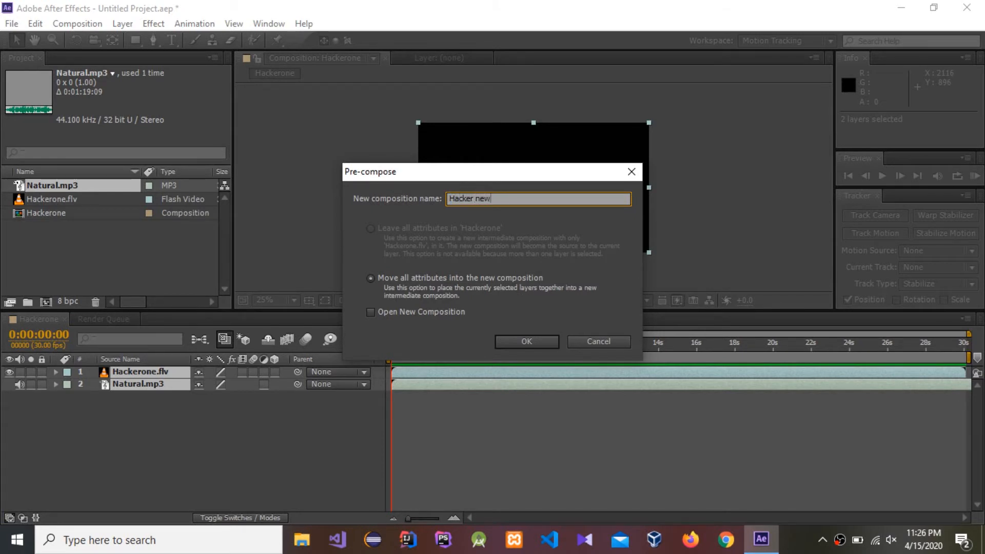
pyautogui.click(527, 341)
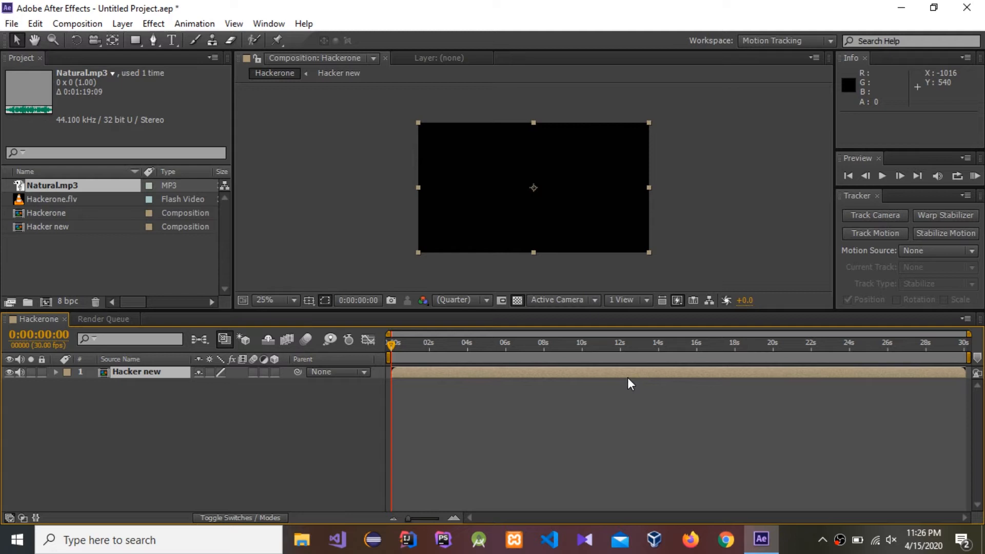
pyautogui.moveTo(6, 31)
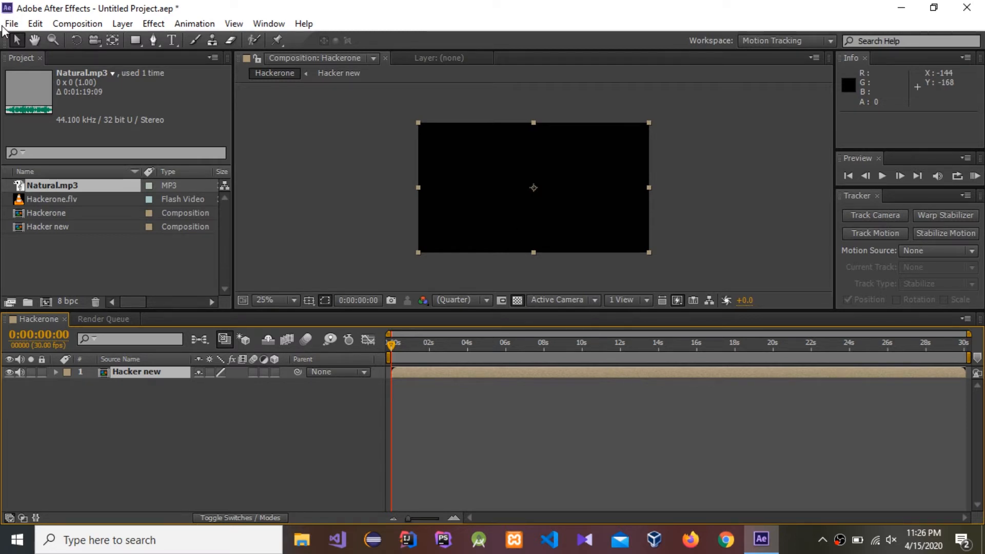
# Play audio previews of the composition, first the work area, then from the current time
pyautogui.click(77, 23)
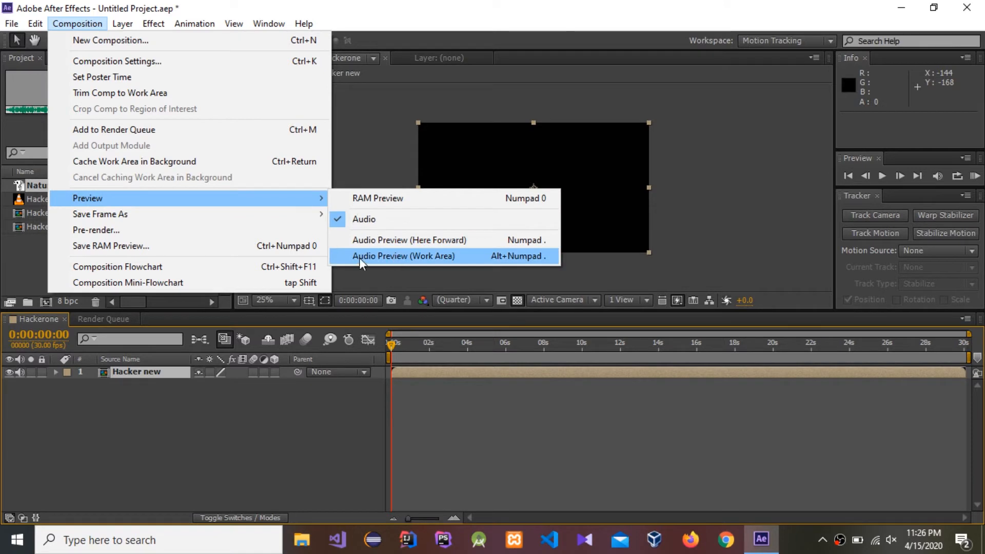
pyautogui.moveTo(418, 260)
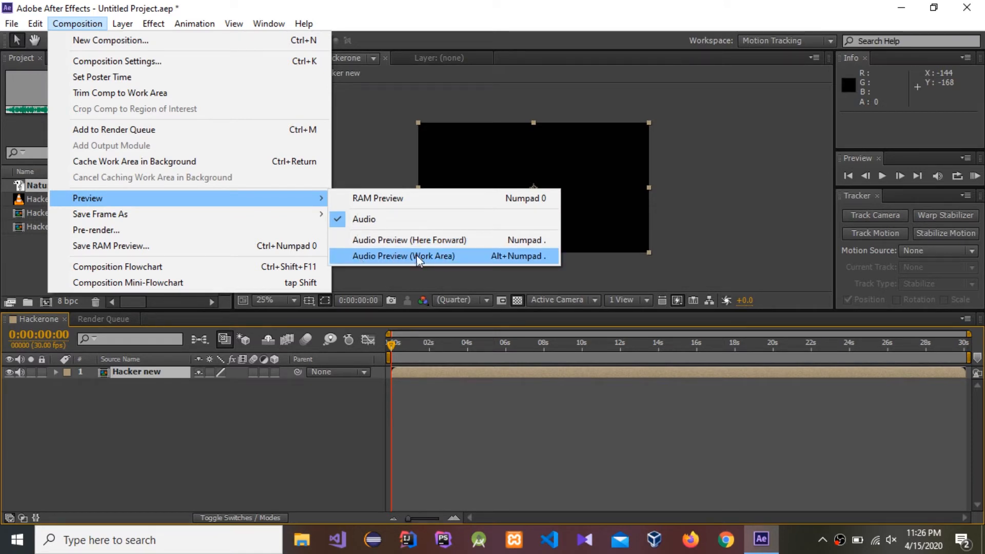
pyautogui.click(404, 255)
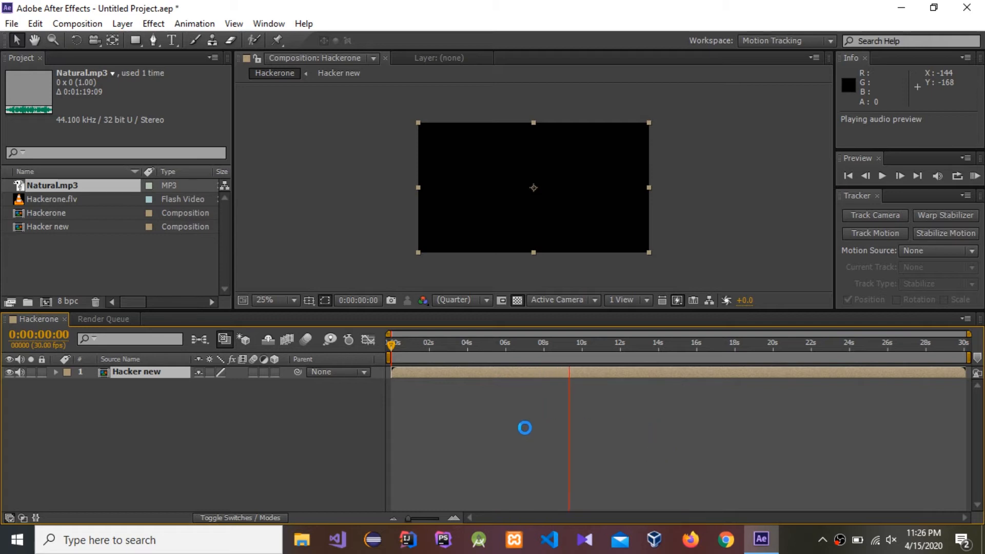
pyautogui.click(391, 352)
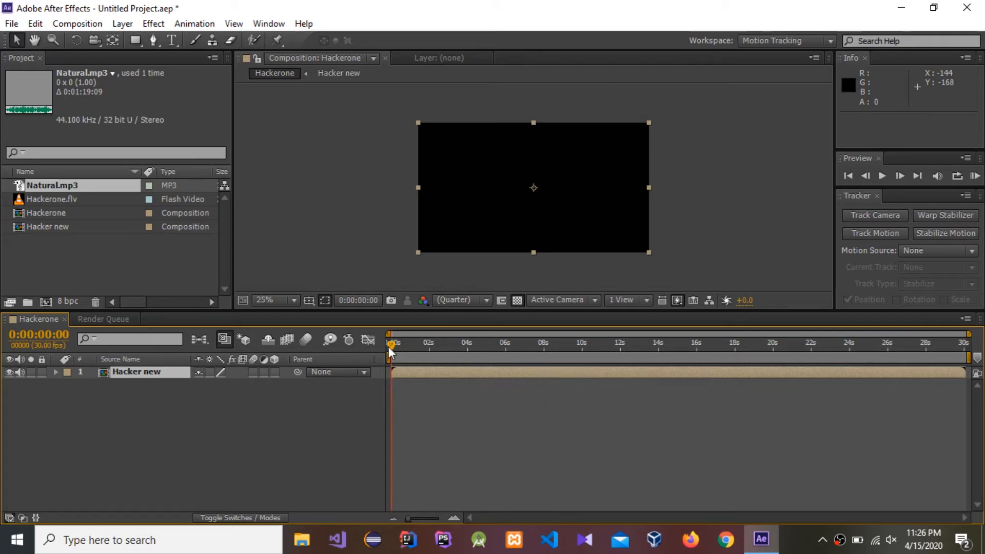
pyautogui.click(508, 342)
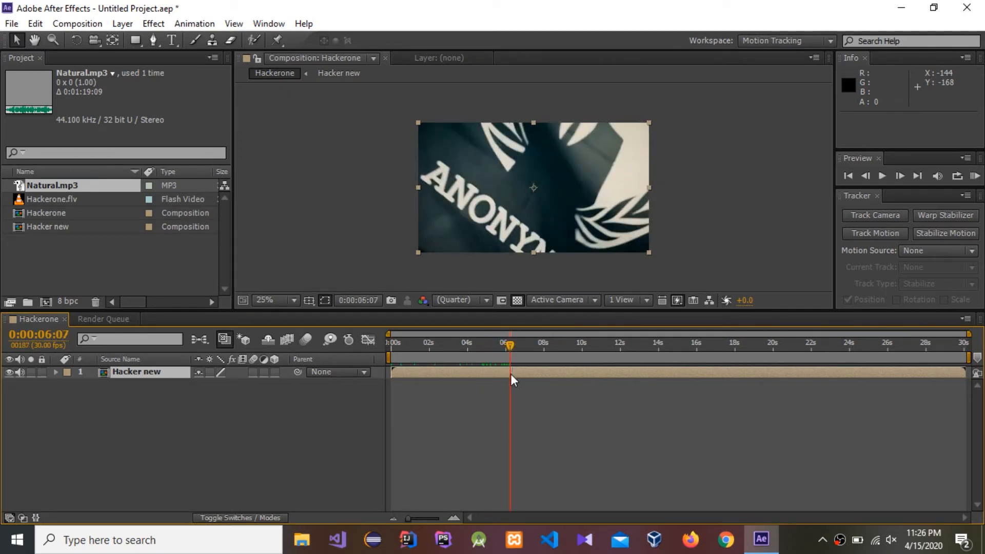
pyautogui.click(76, 23)
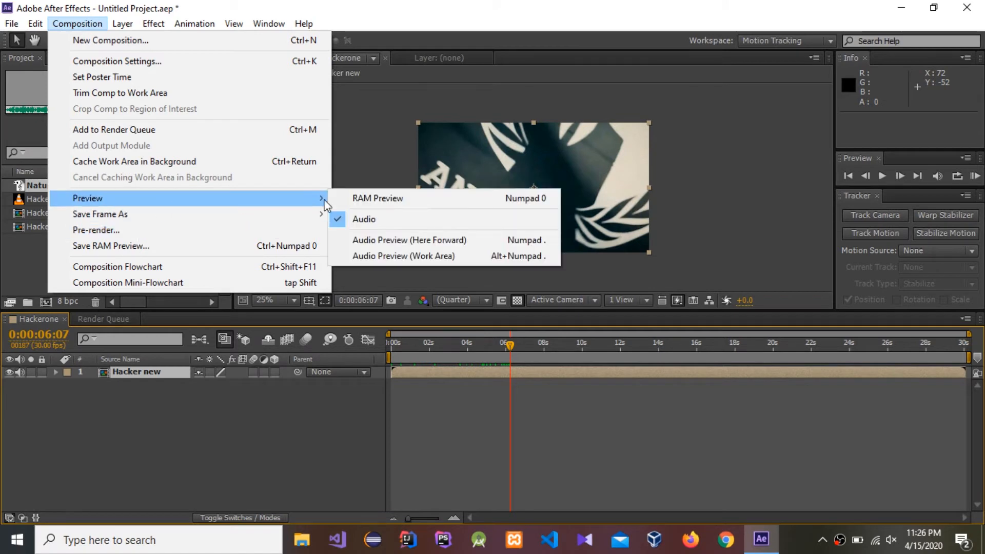
pyautogui.moveTo(446, 245)
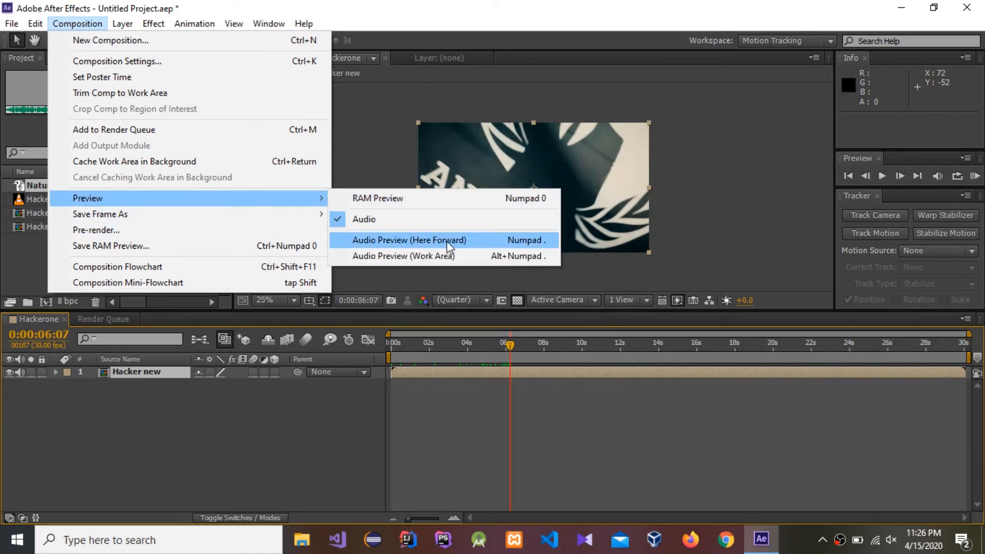
pyautogui.click(409, 240)
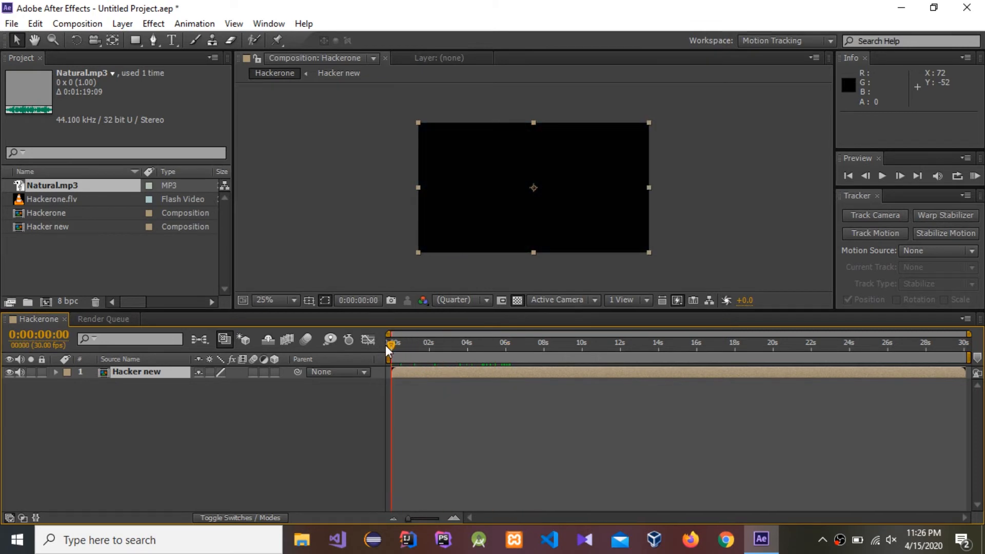
pyautogui.moveTo(469, 374)
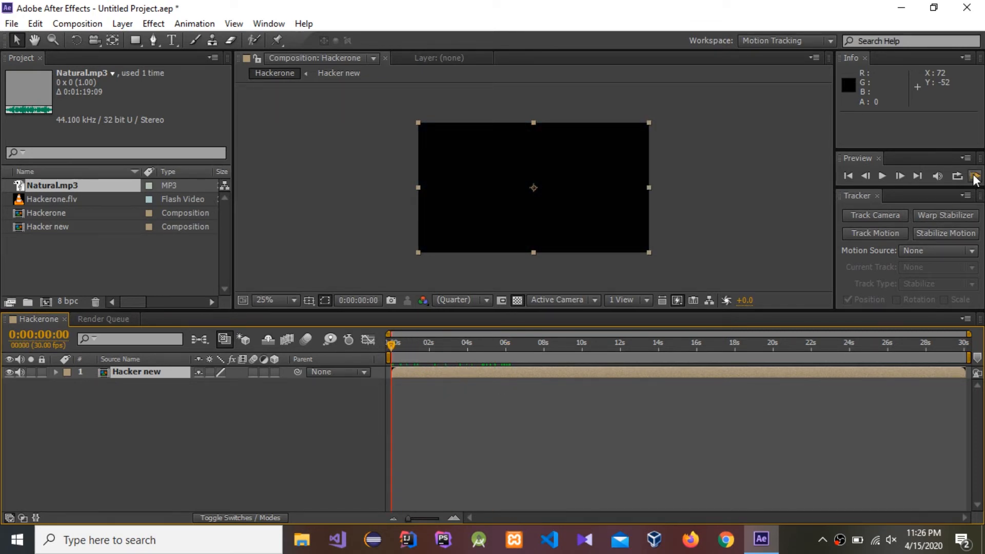
# Cache and play a full RAM preview of Hackerone, stop it, and show the render queue
pyautogui.click(975, 176)
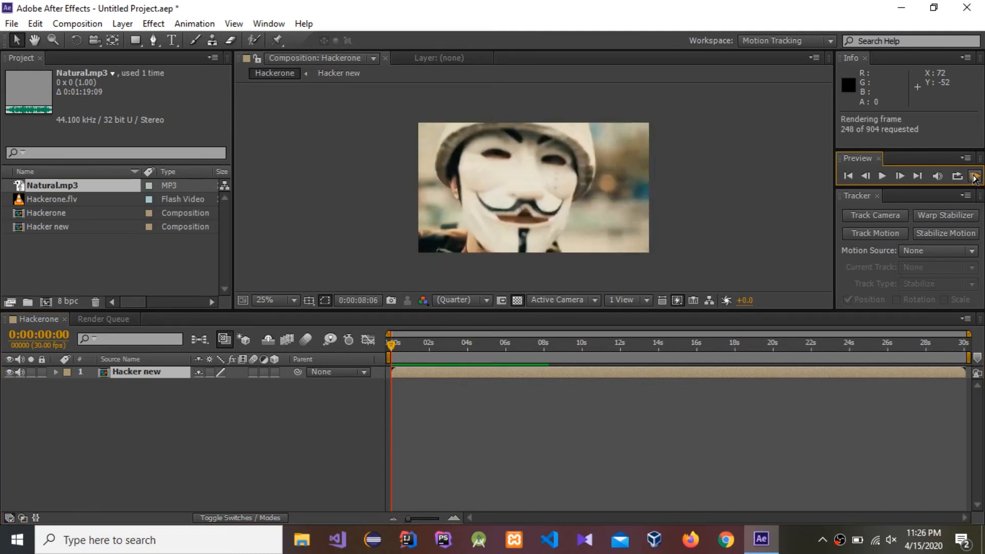
pyautogui.click(975, 176)
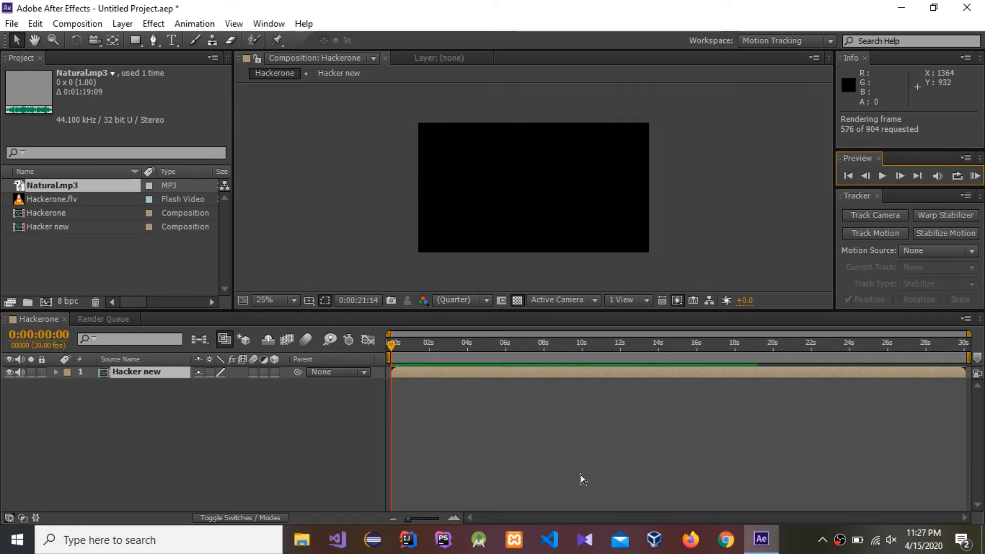
pyautogui.click(882, 176)
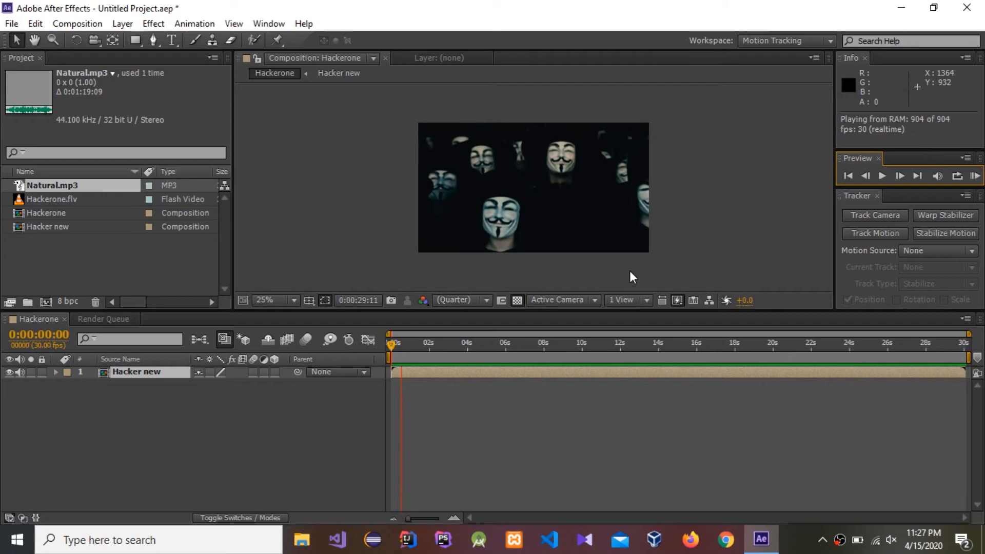
pyautogui.click(432, 372)
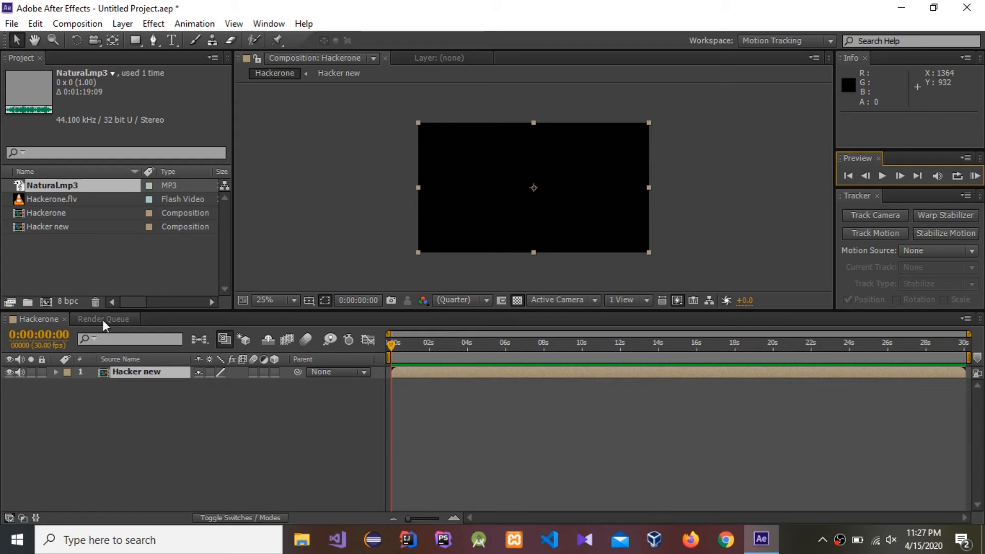
pyautogui.click(102, 319)
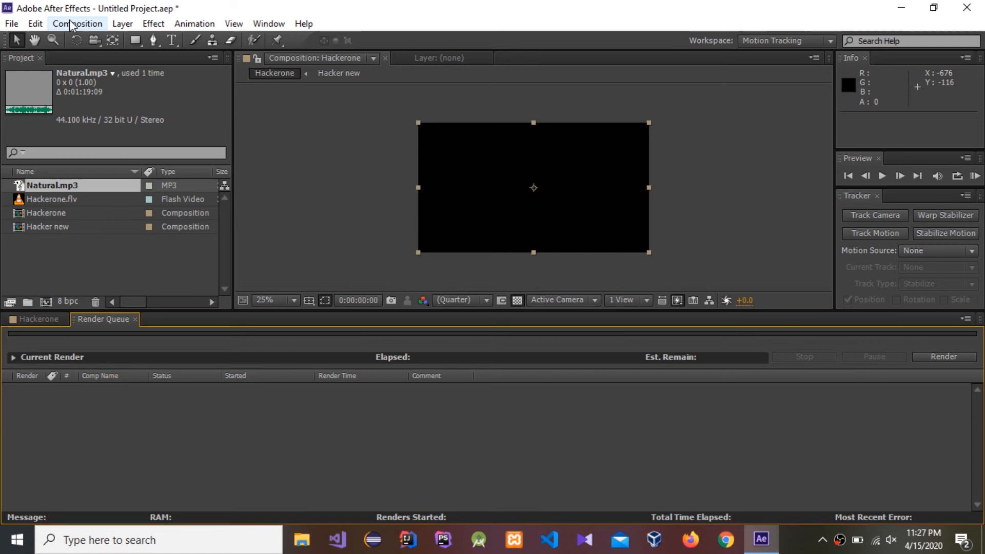
# Add the Hacker new composition to the render queue
pyautogui.click(78, 23)
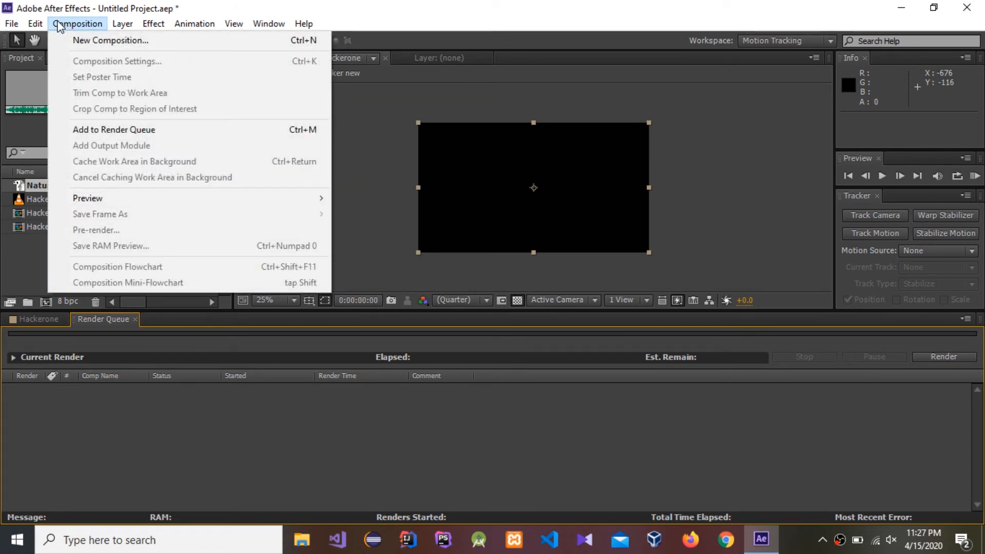
pyautogui.moveTo(137, 246)
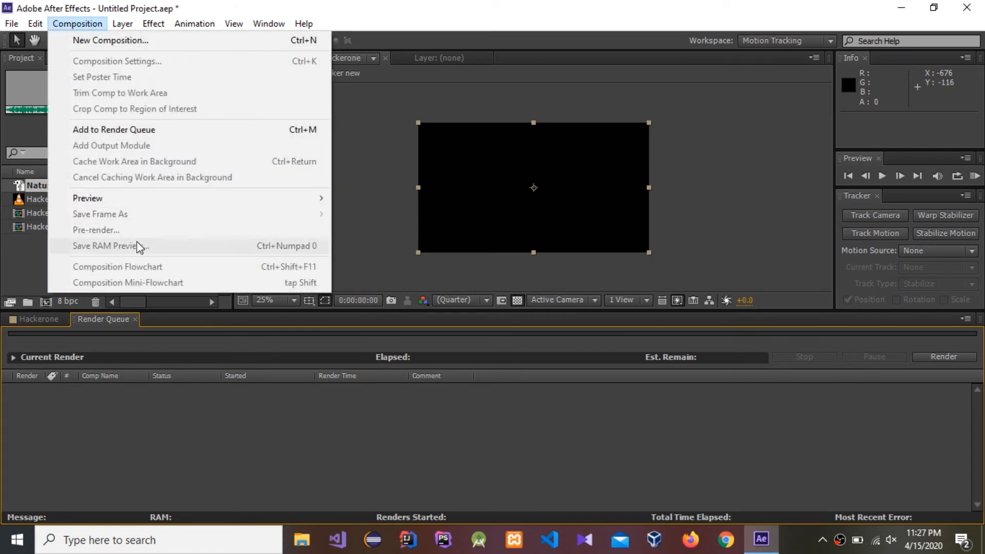
pyautogui.moveTo(125, 214)
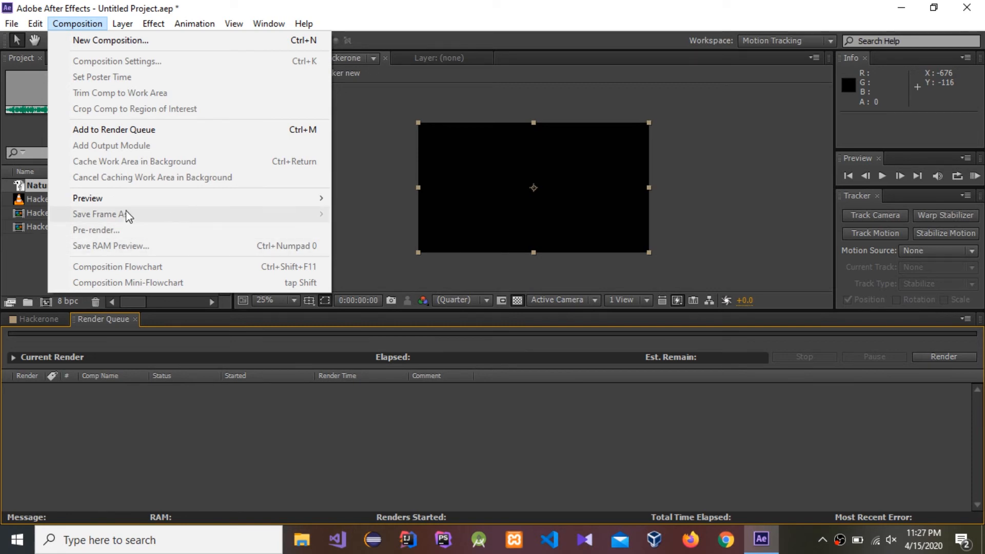
pyautogui.moveTo(274, 239)
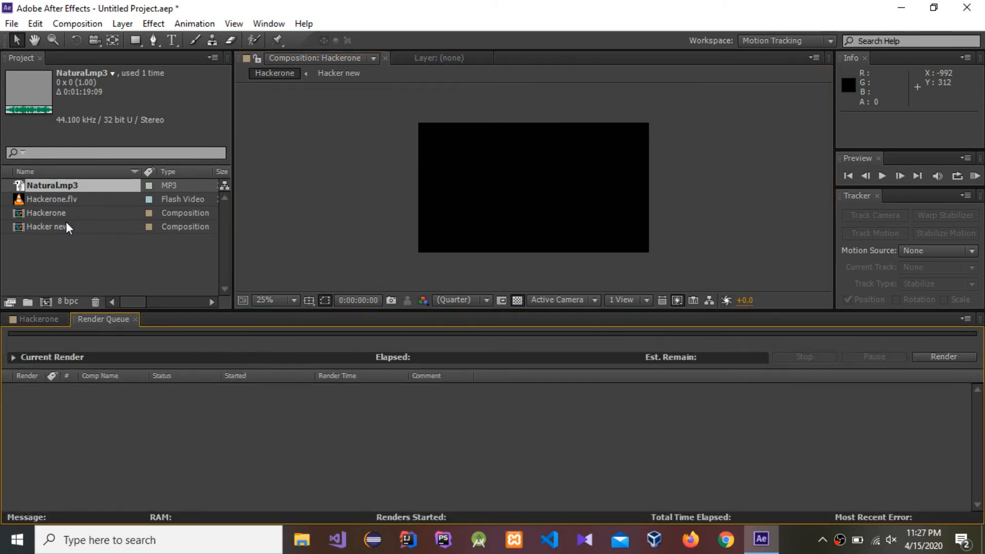
pyautogui.click(51, 227)
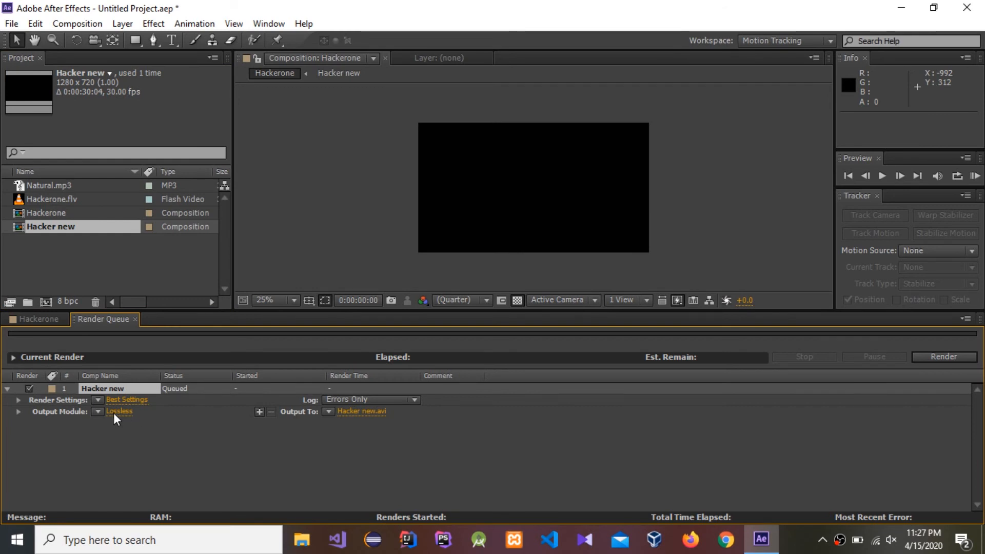
pyautogui.moveTo(227, 443)
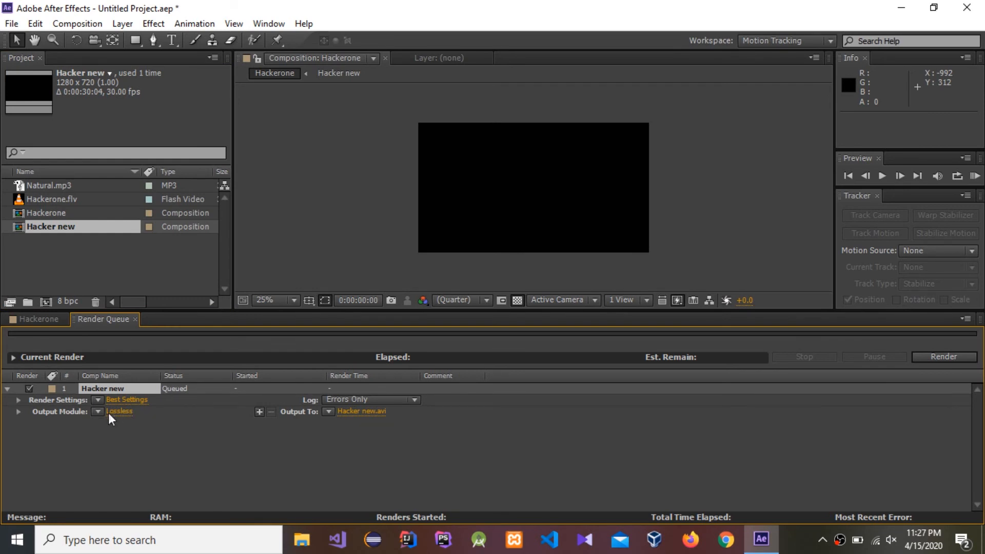
pyautogui.moveTo(464, 247)
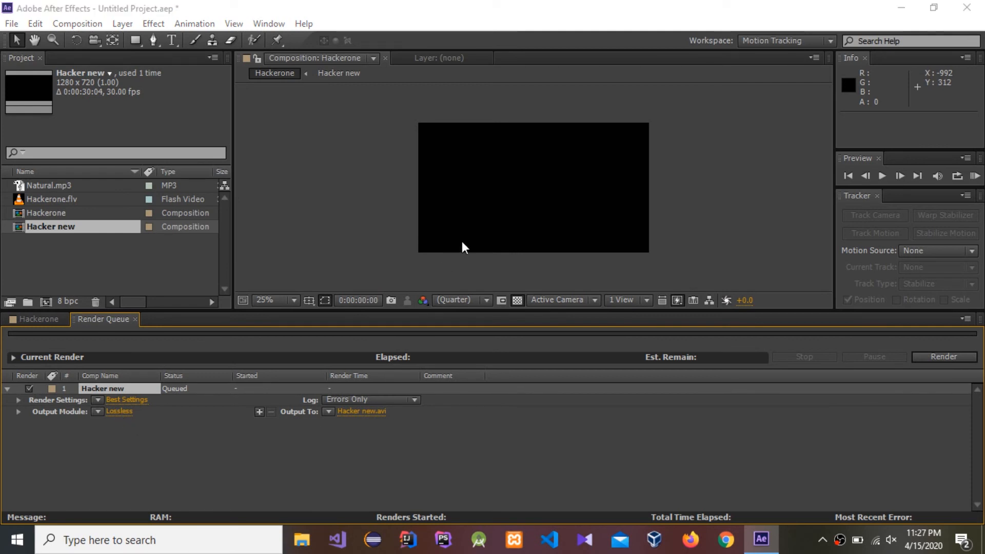
pyautogui.moveTo(491, 207)
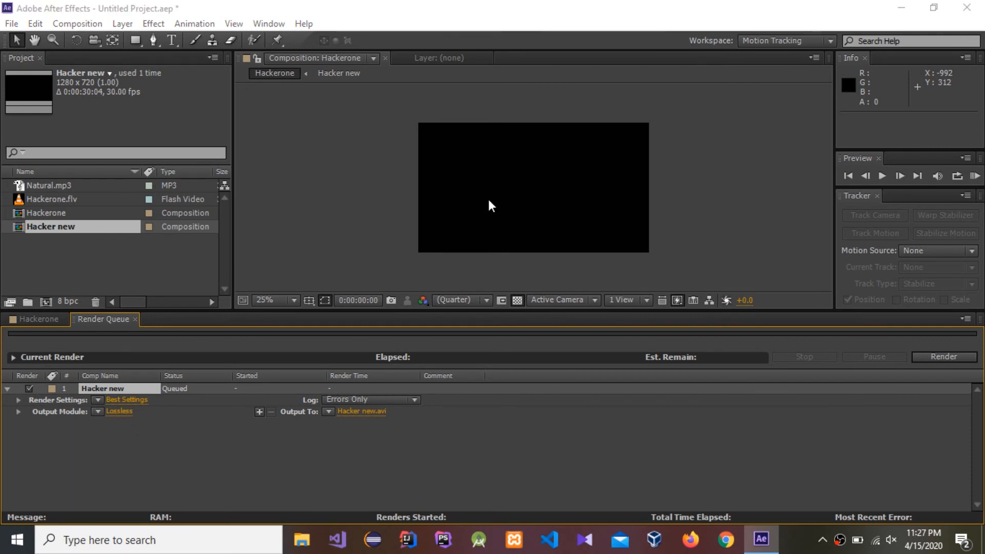
# Set the output module to FLV with audio output enabled and start rendering
pyautogui.click(118, 412)
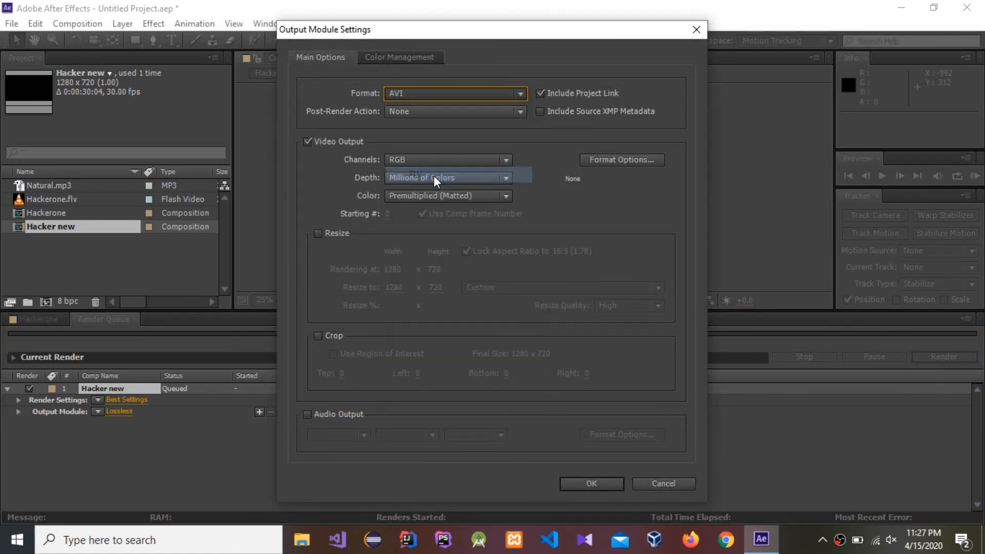
pyautogui.click(454, 93)
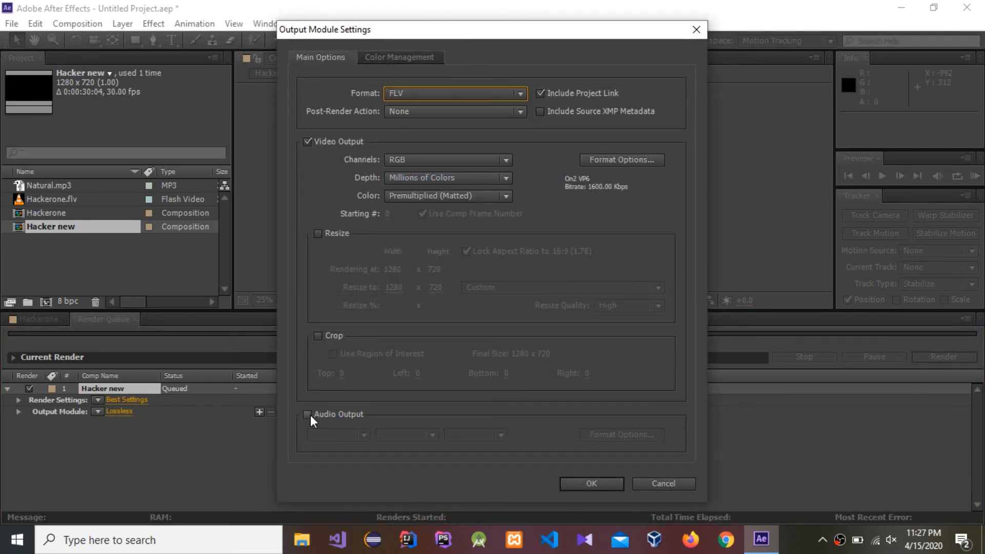
pyautogui.click(307, 414)
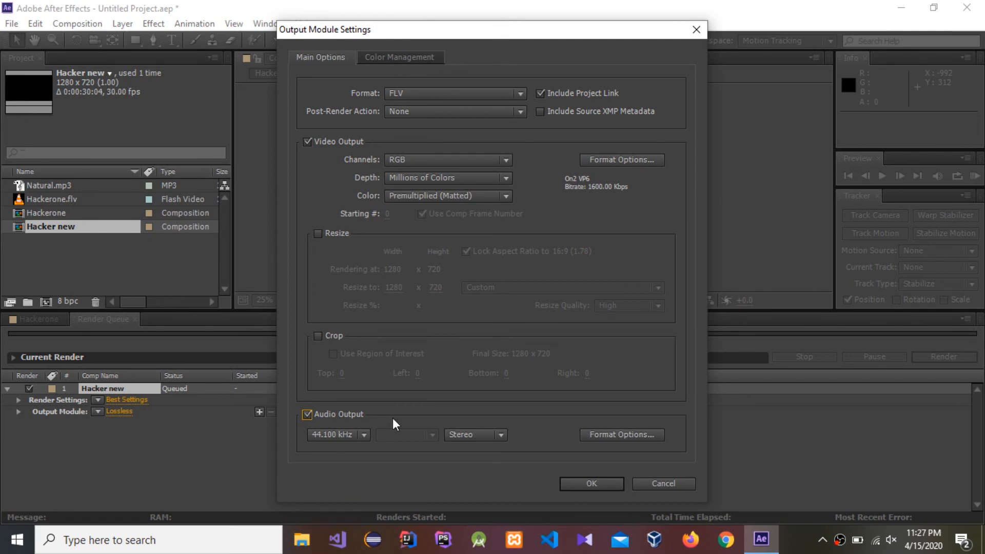
pyautogui.click(591, 484)
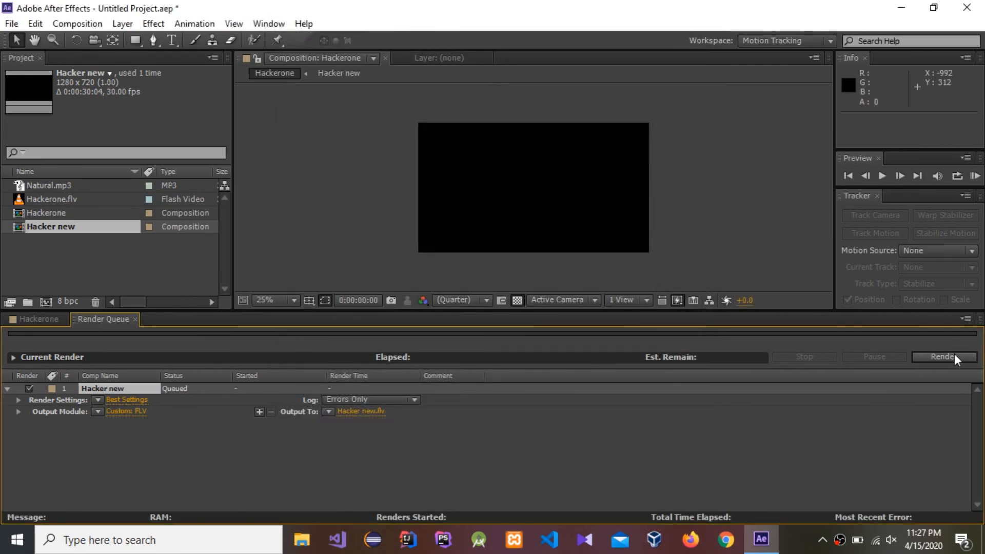
pyautogui.click(944, 357)
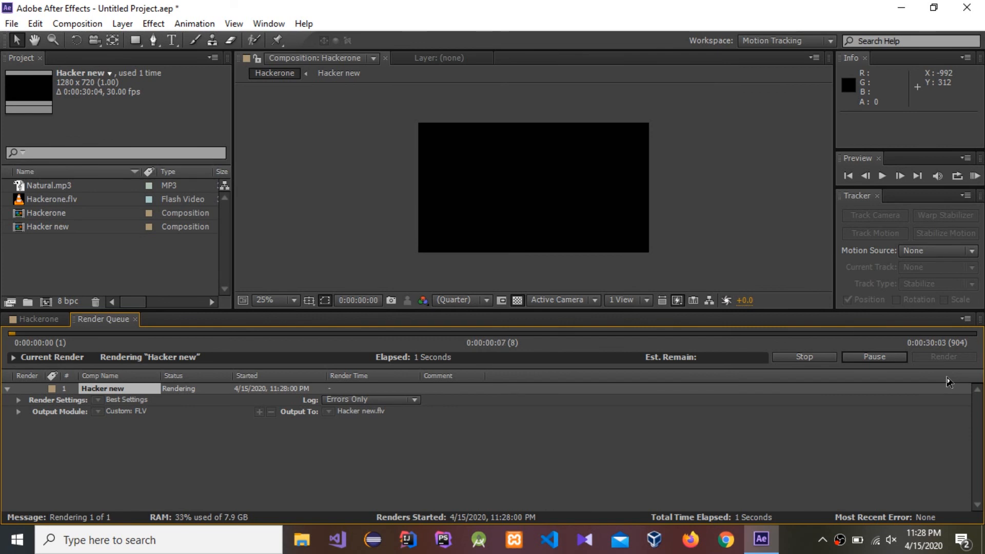
pyautogui.moveTo(211, 368)
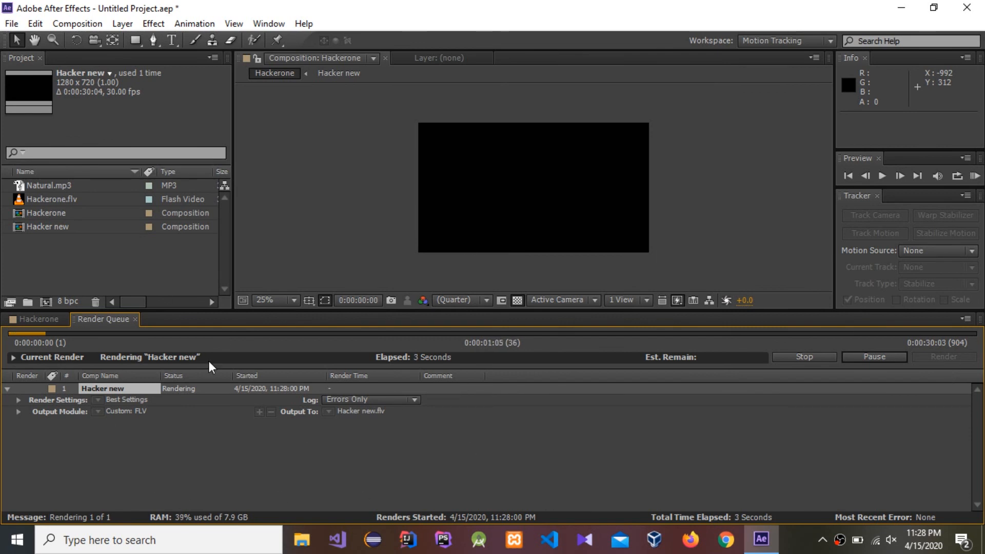